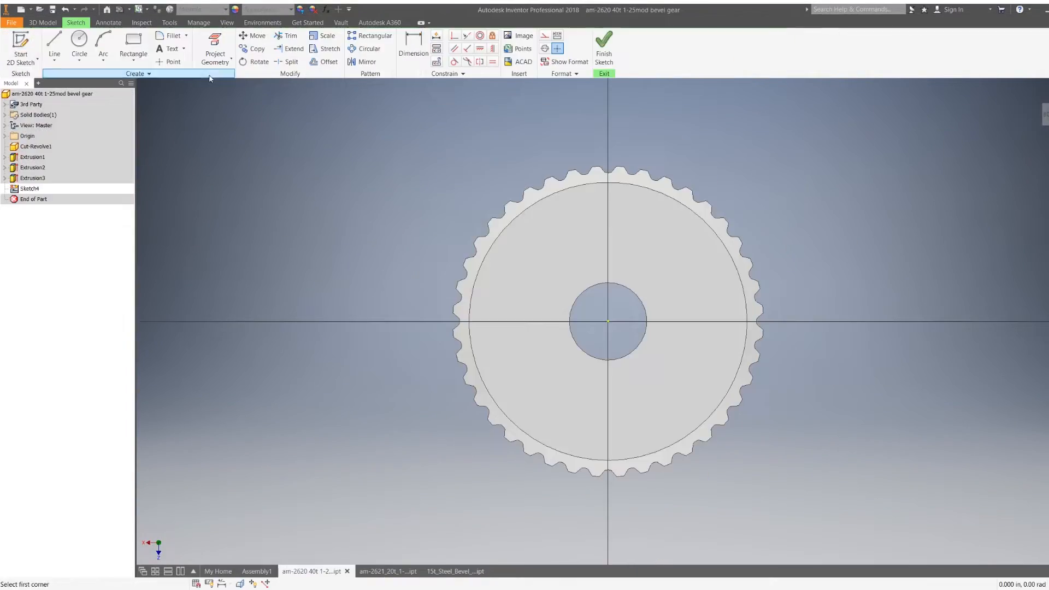
Step: Switch between the open part documents for the gear holder, axles and box
left_click(256, 571)
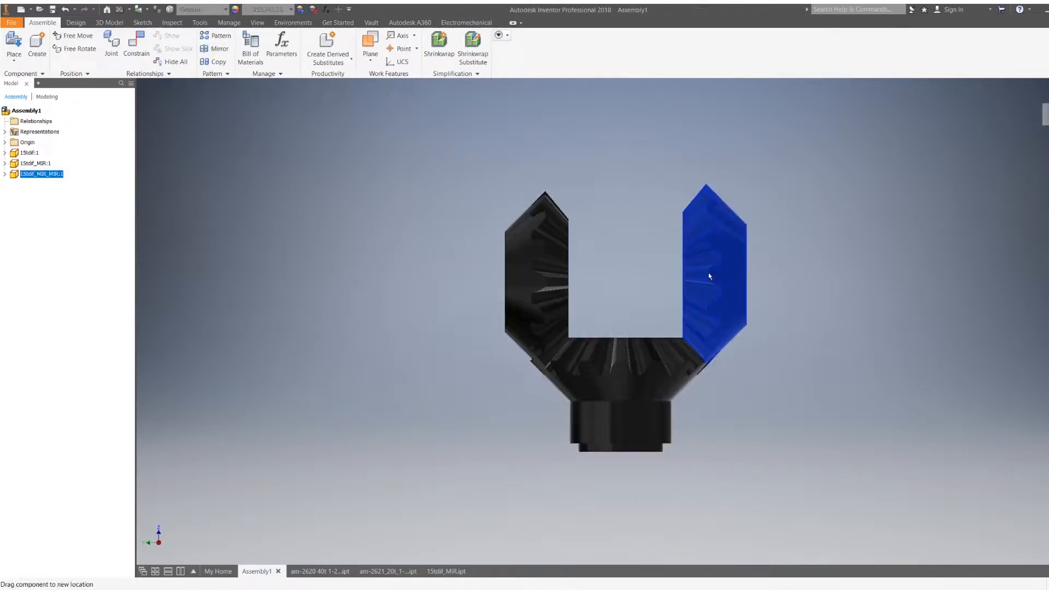
left_click(474, 571)
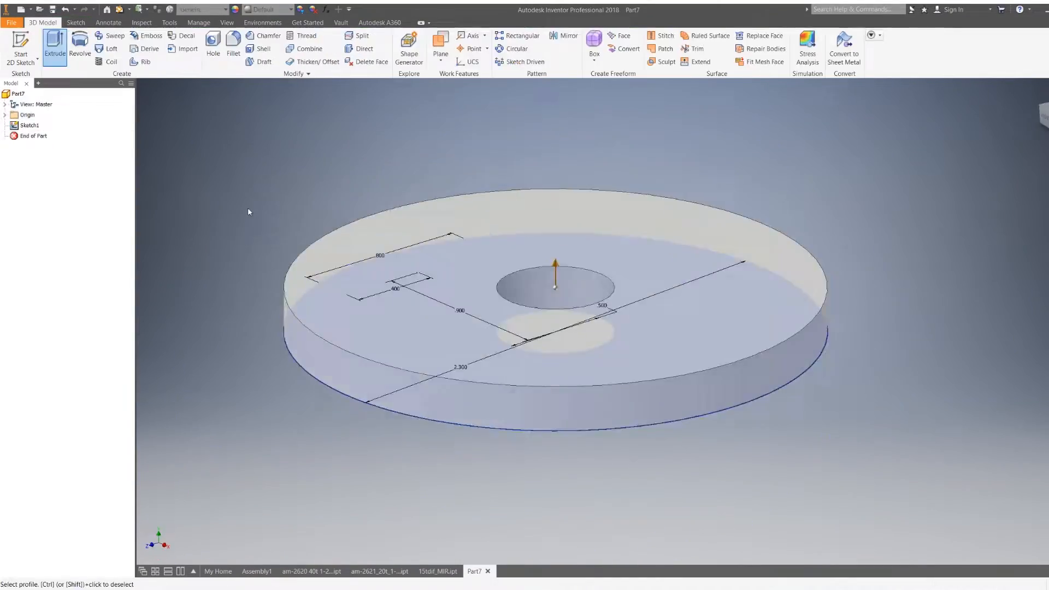
left_click(256, 571)
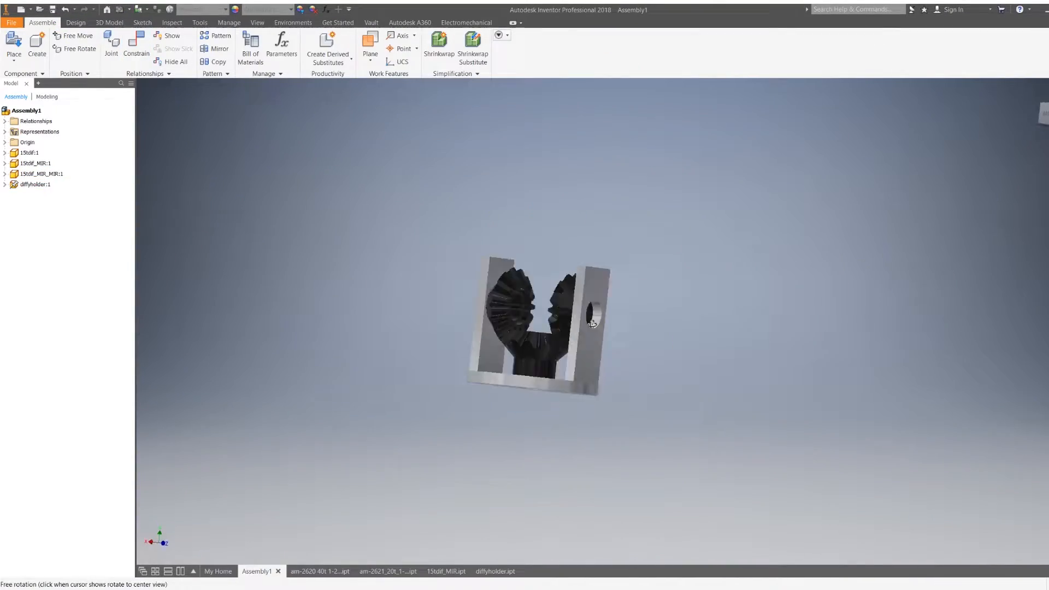
left_click(523, 571)
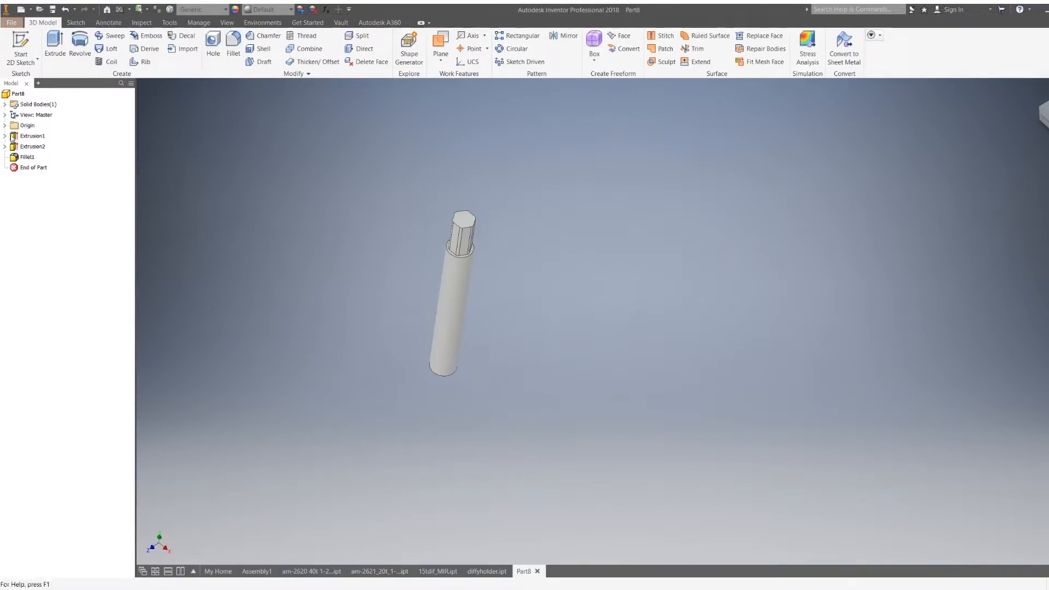
left_click(256, 570)
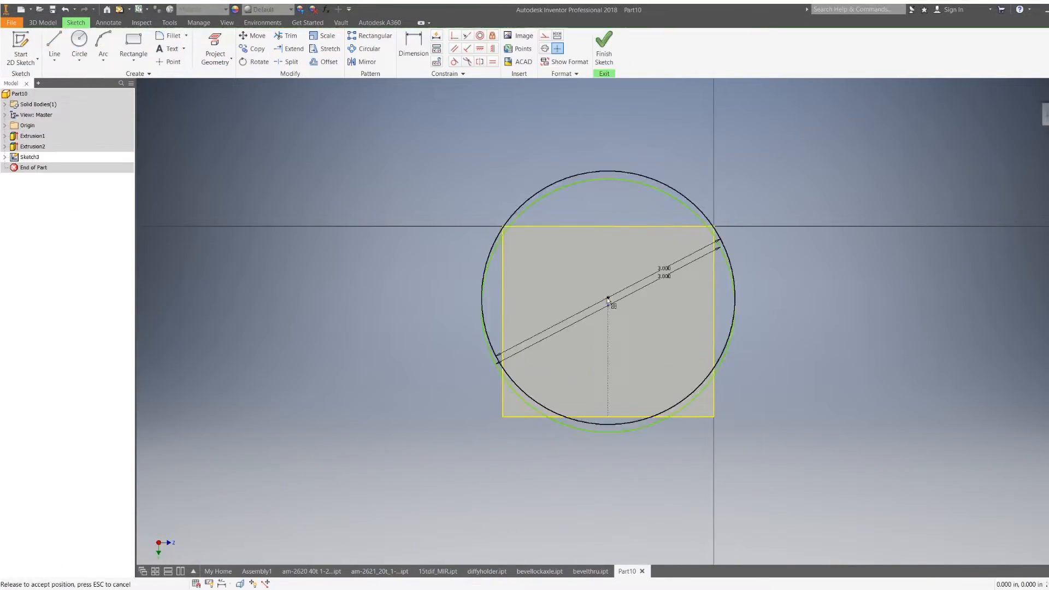
Step: Place the parts with the bevel gears in Assembly1 and return to the assembly view
left_click(604, 47)
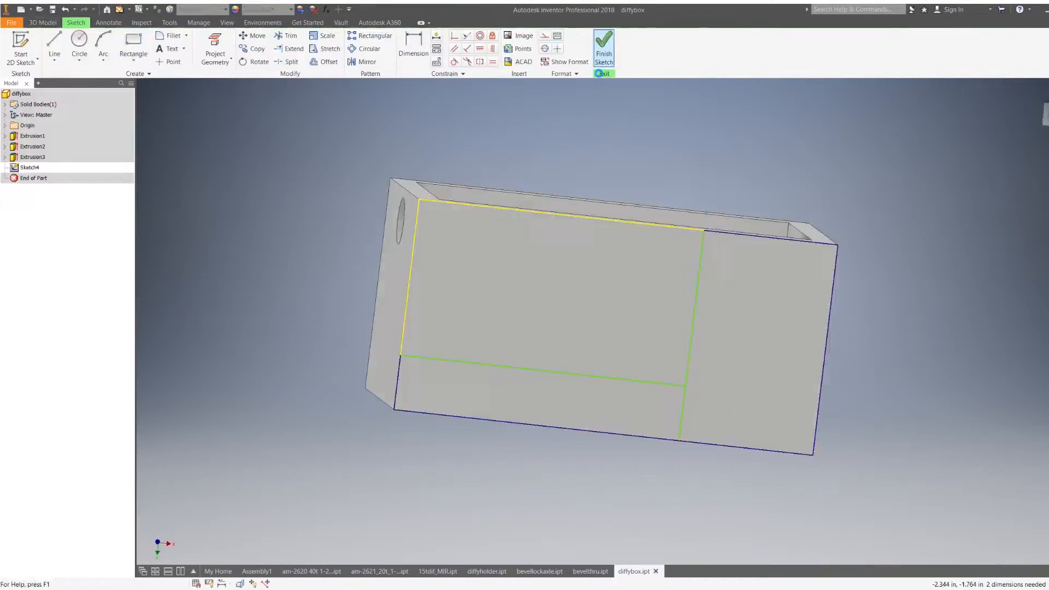
left_click(54, 48)
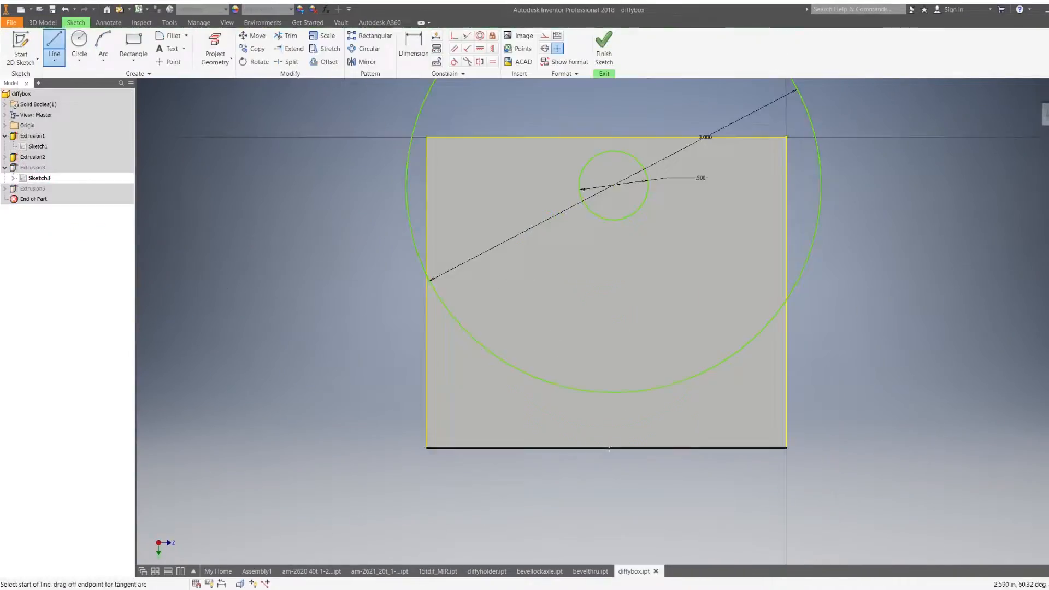
left_click(261, 571)
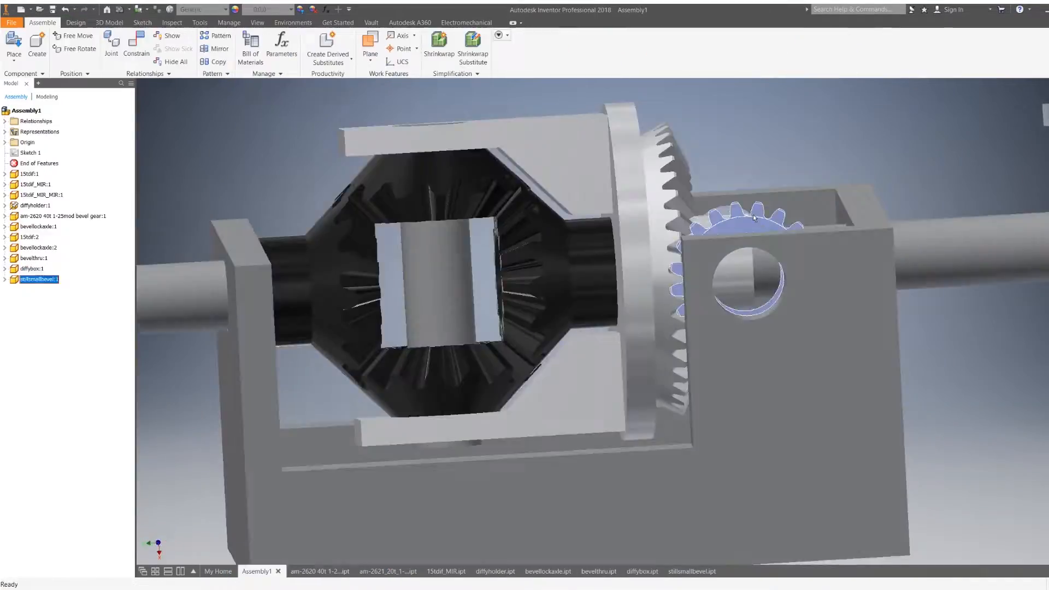
left_click(634, 571)
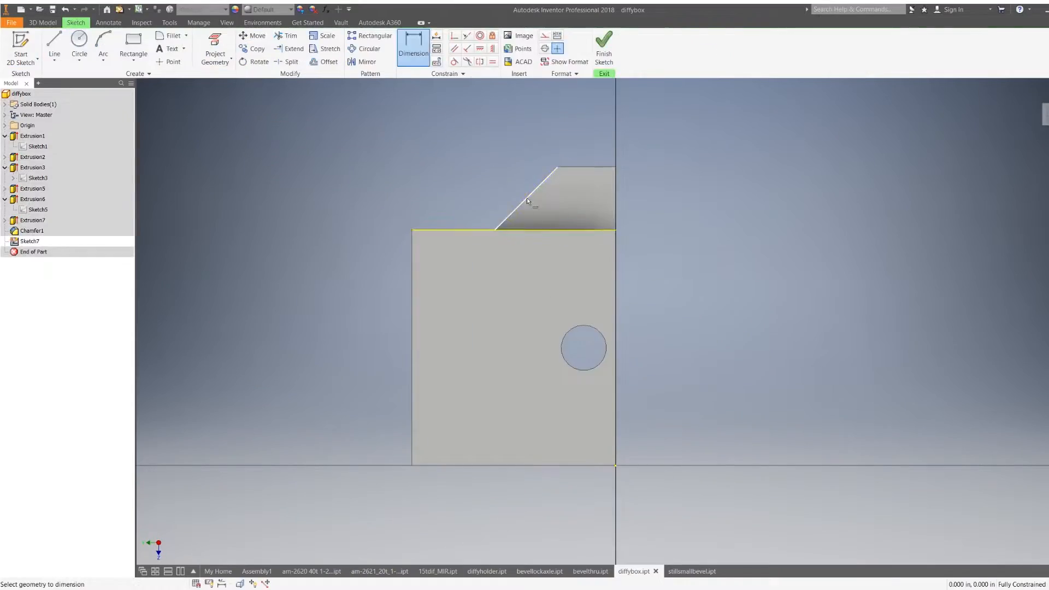
left_click(261, 570)
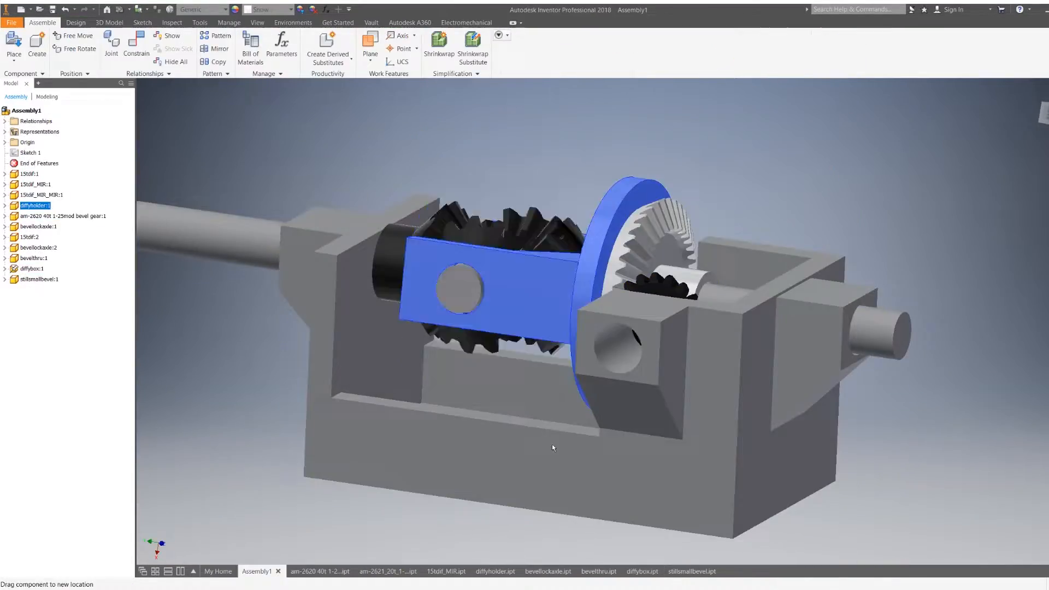